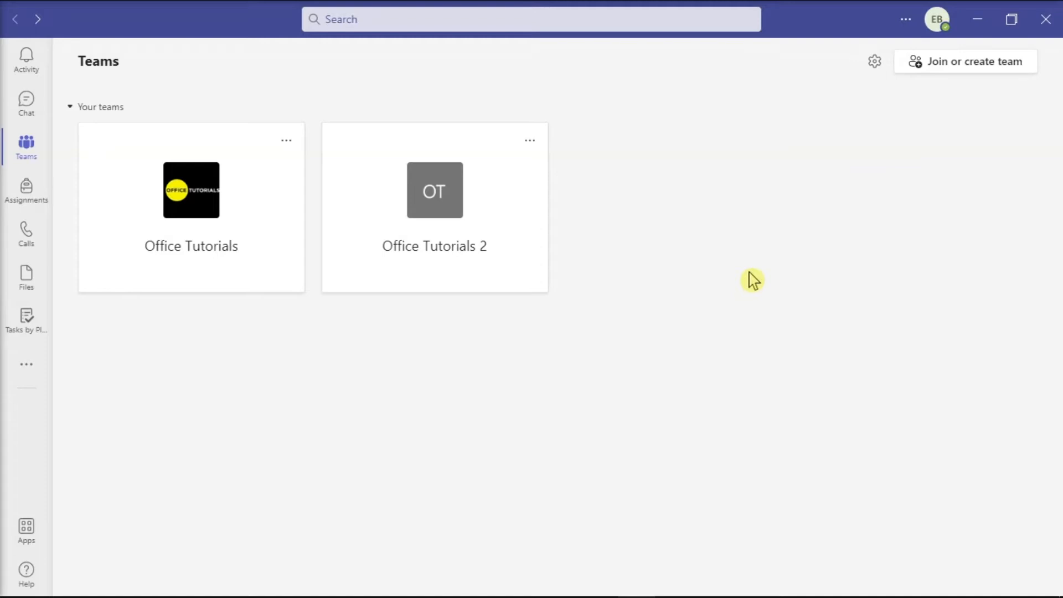
Step: Open the Office Tutorials team to its General channel posts
{"action": "left_click", "coordinate": [190, 189]}
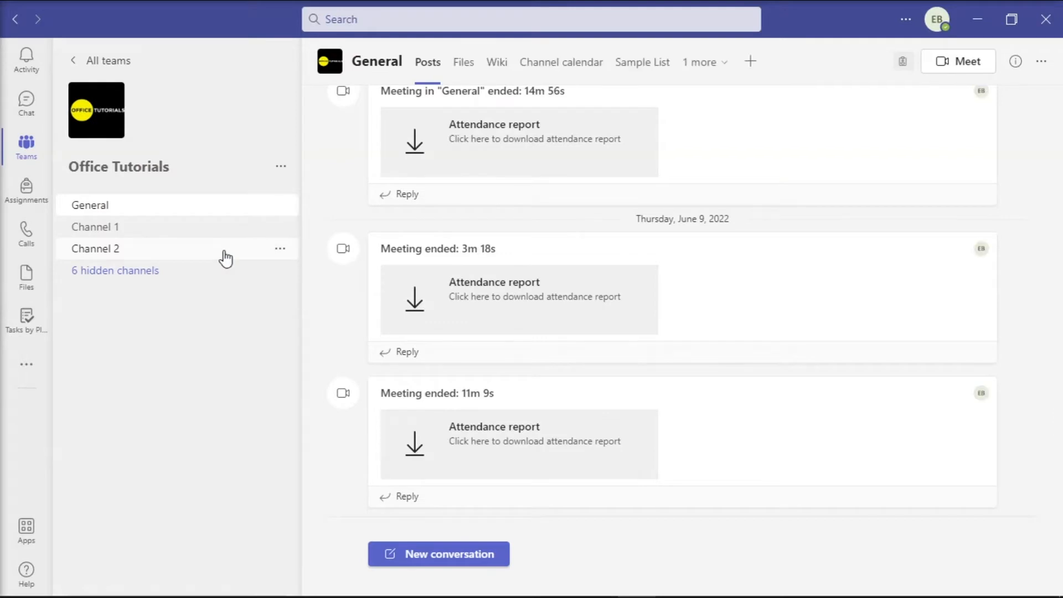
{"action": "mouse_move", "coordinate": [463, 62]}
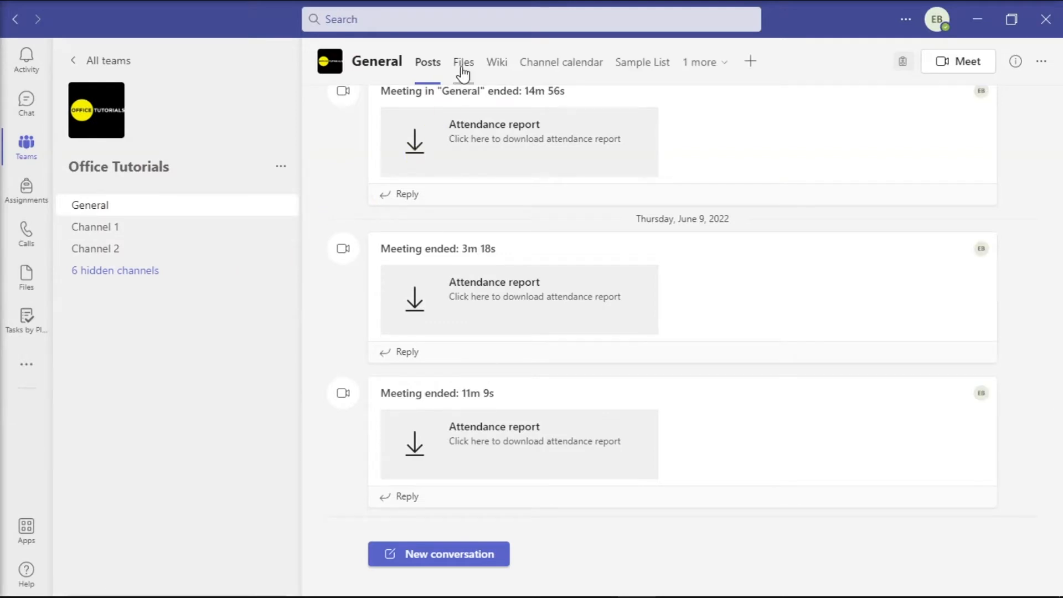
Step: Show the General channel's Files and open them in SharePoint in the browser
{"action": "left_click", "coordinate": [463, 62]}
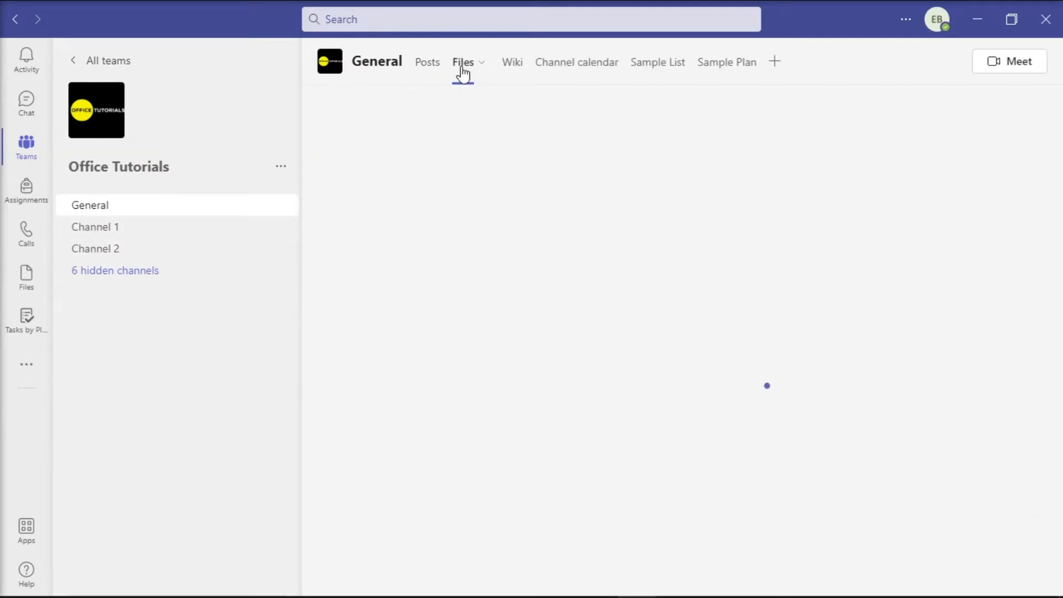
{"action": "left_click", "coordinate": [462, 62]}
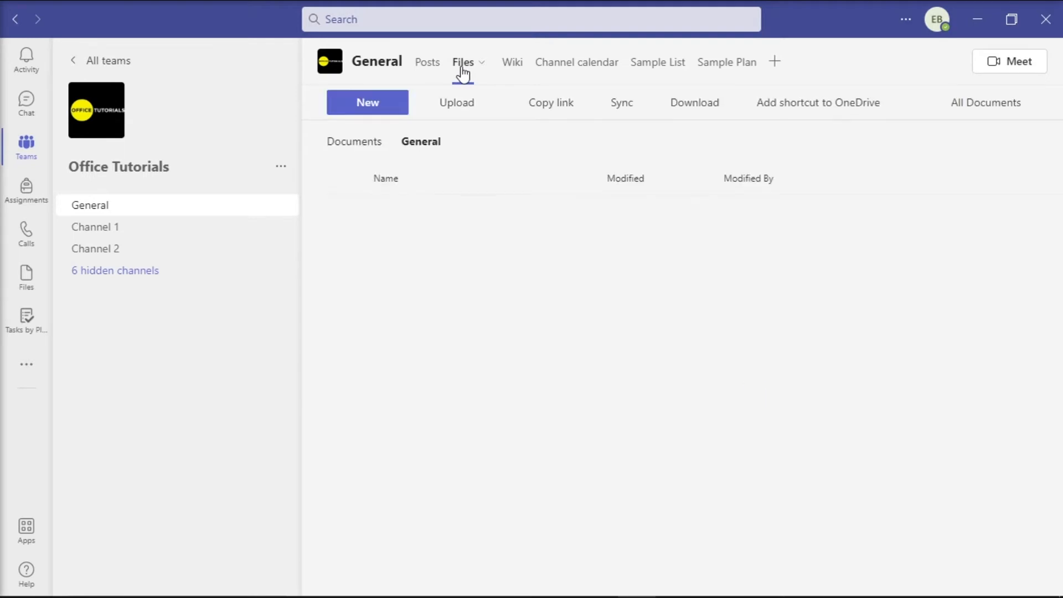
{"action": "left_click", "coordinate": [903, 102]}
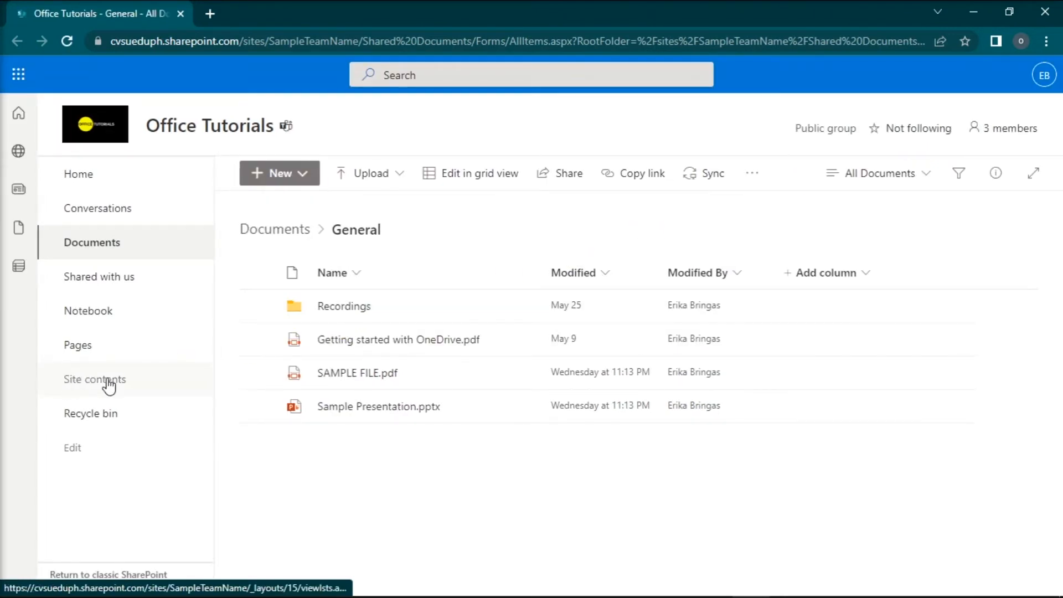
Step: Go to Site contents and open the Student Work document library
{"action": "left_click", "coordinate": [96, 380]}
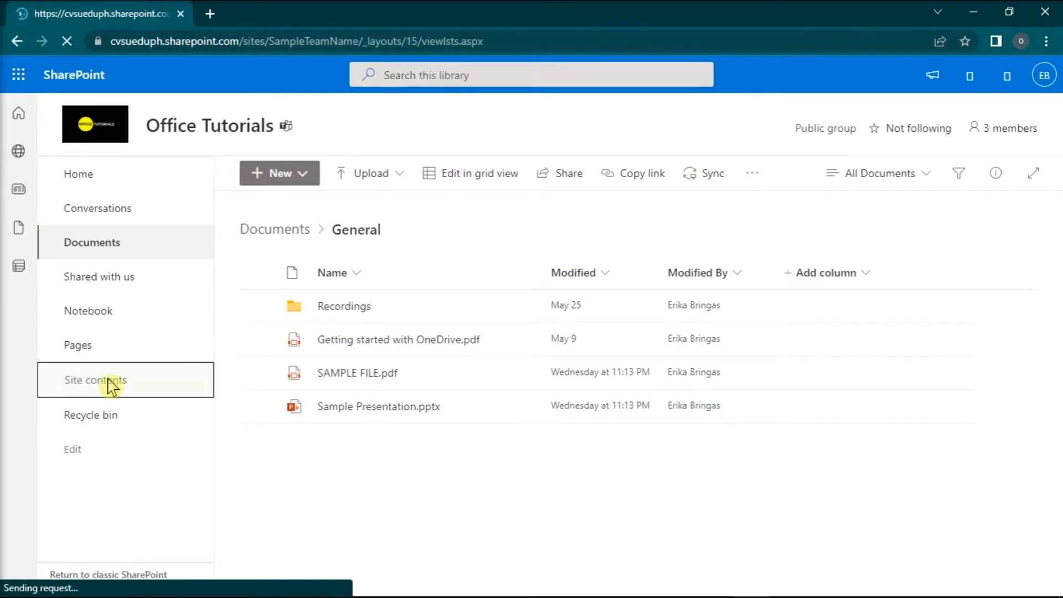
{"action": "left_click", "coordinate": [96, 379]}
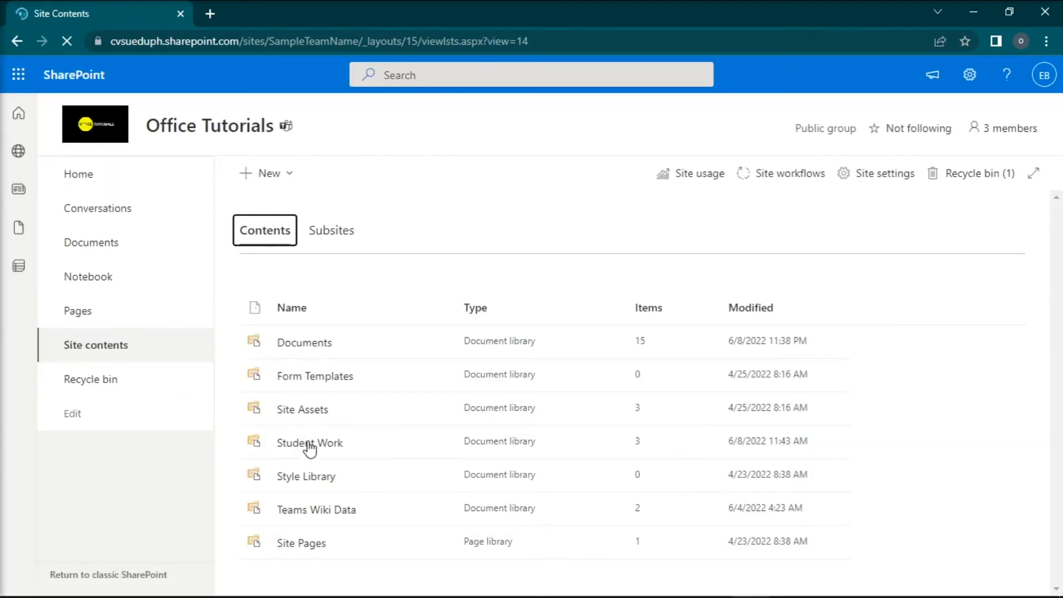
{"action": "left_click", "coordinate": [309, 442]}
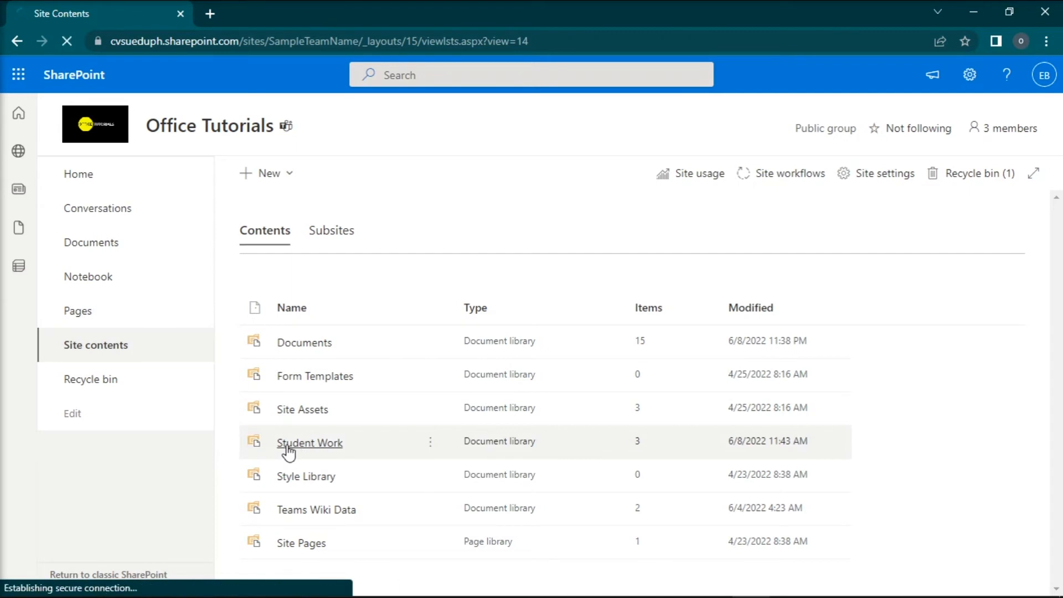
{"action": "left_click", "coordinate": [309, 442]}
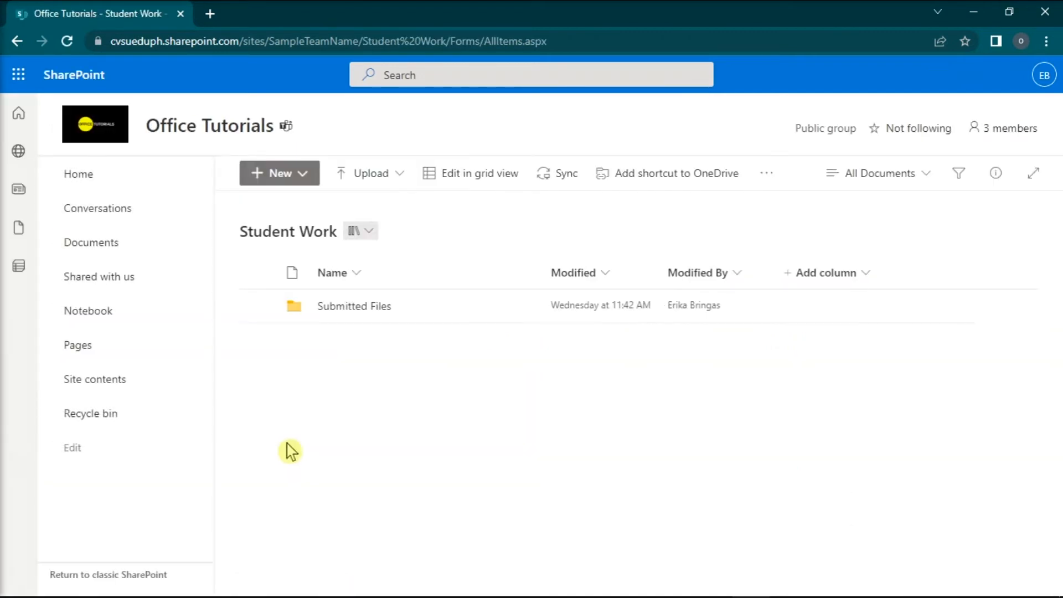
Step: Open the Submitted Files folder showing the submitted PDF and PowerPoint
{"action": "left_click", "coordinate": [353, 305]}
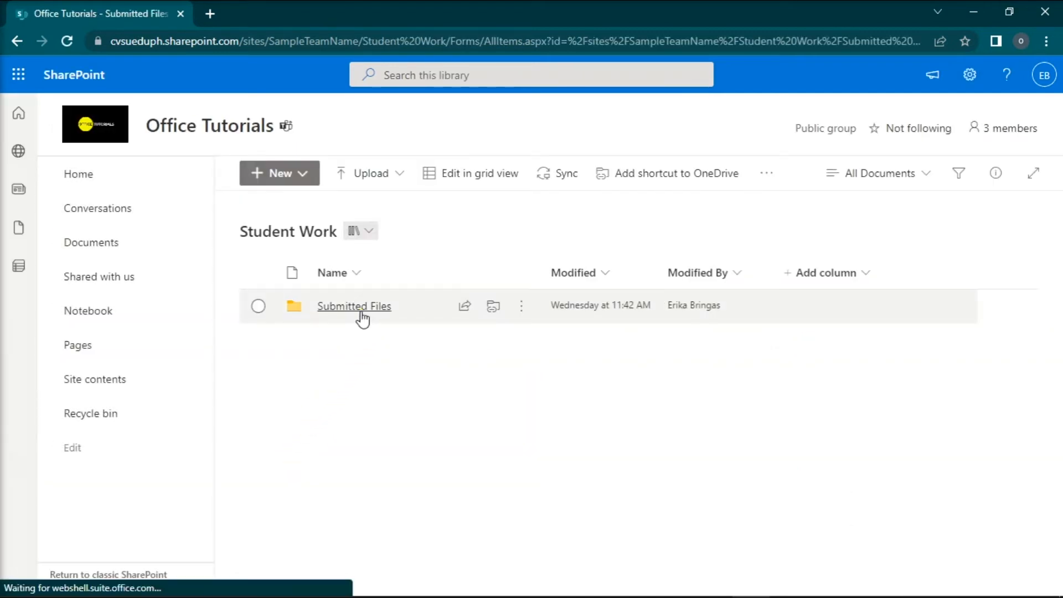
{"action": "left_click", "coordinate": [353, 306]}
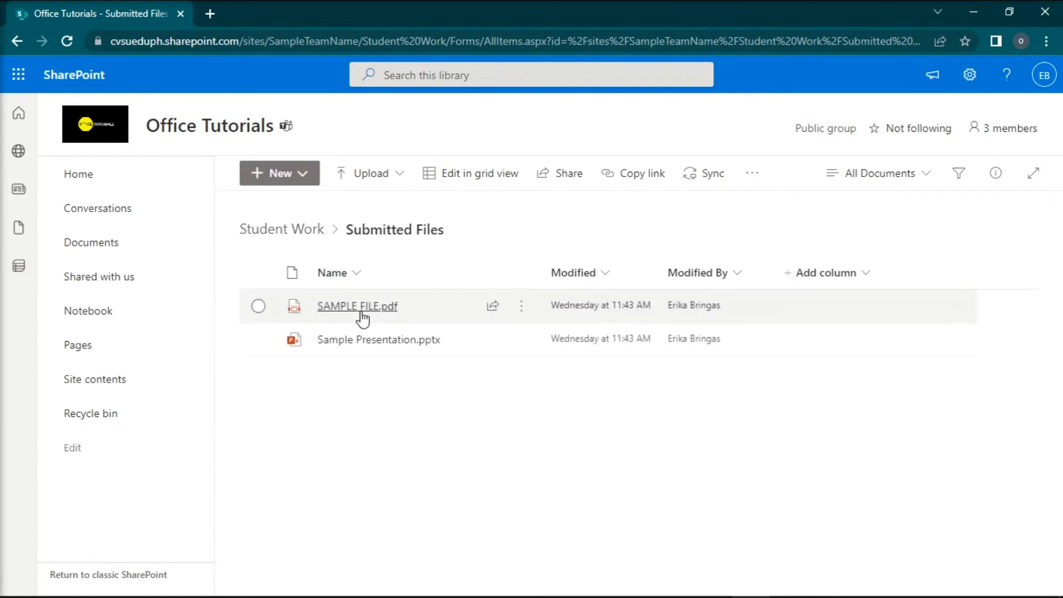
{"action": "mouse_move", "coordinate": [490, 441]}
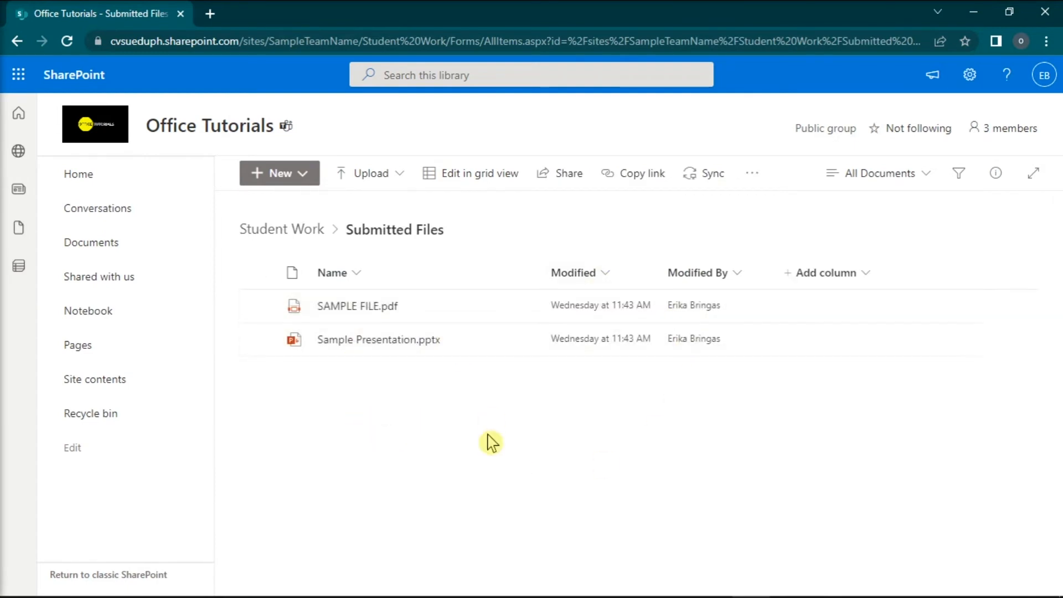
{"action": "mouse_move", "coordinate": [266, 297]}
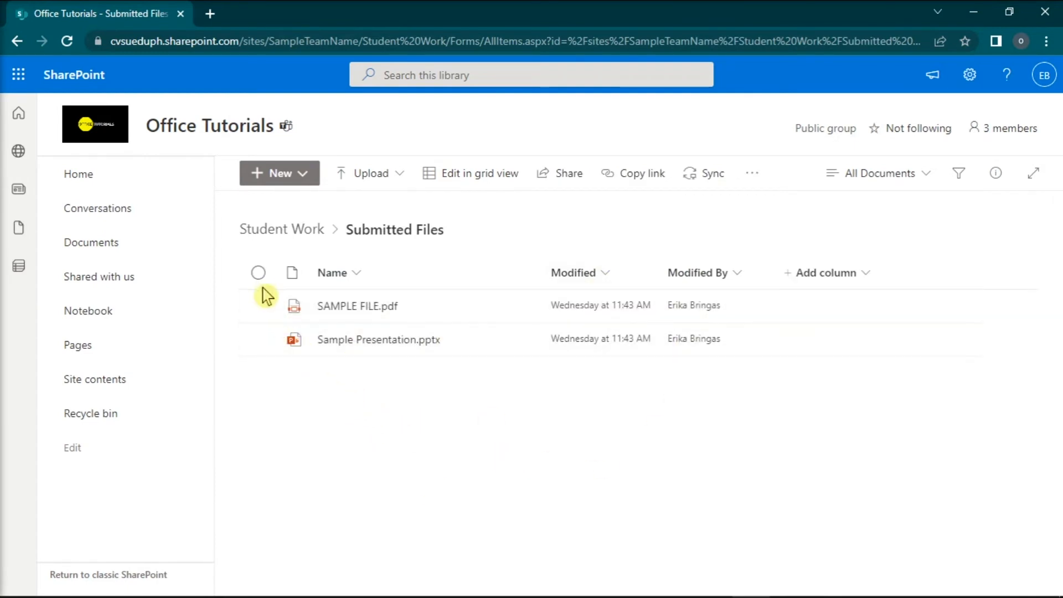
Step: Select all submitted files and download them together as one zip
{"action": "left_click", "coordinate": [258, 273]}
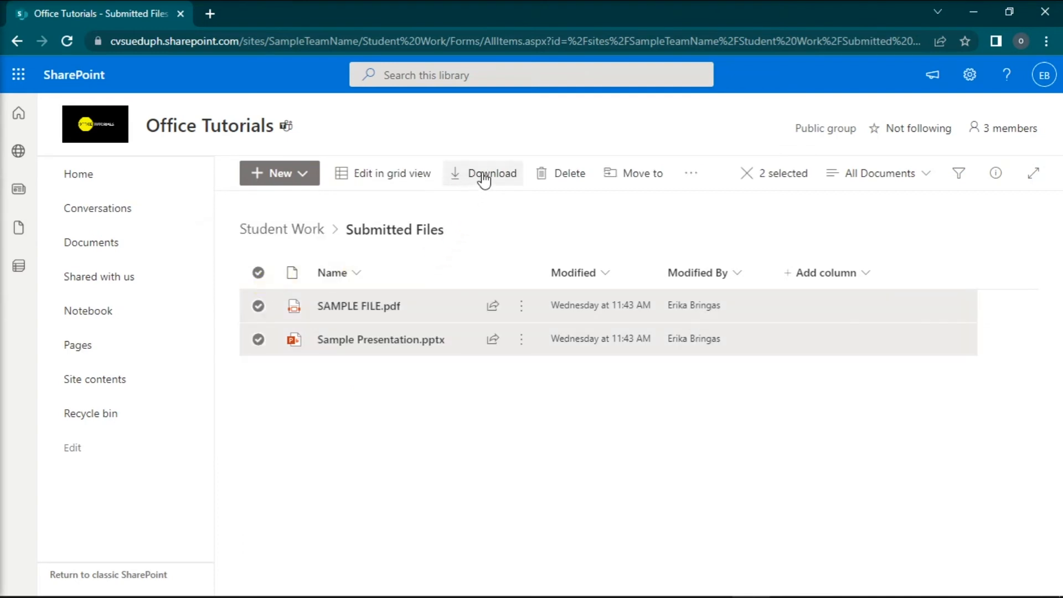
{"action": "left_click", "coordinate": [483, 172]}
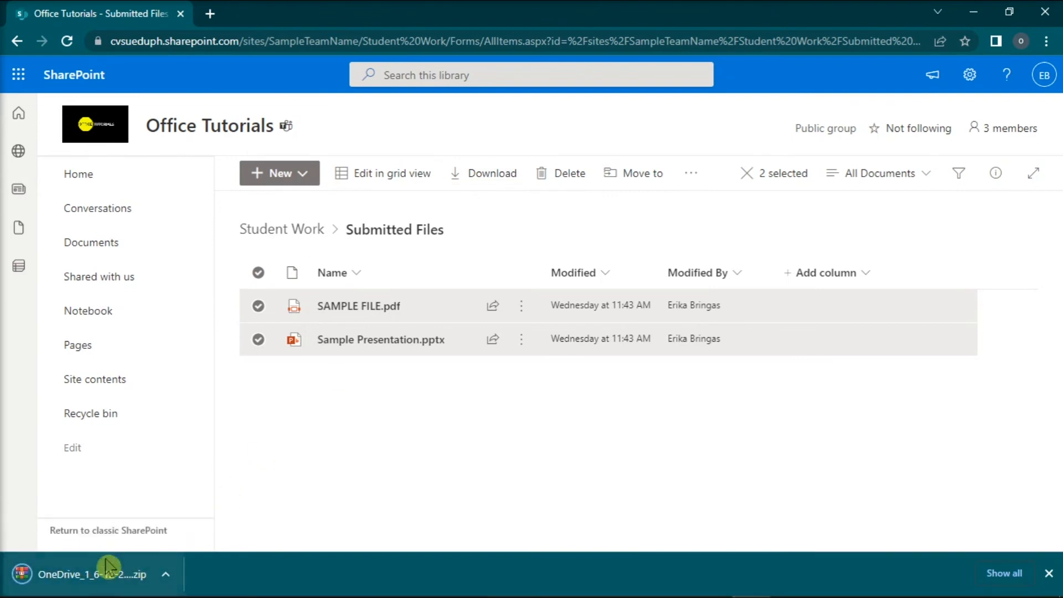
{"action": "mouse_move", "coordinate": [163, 569]}
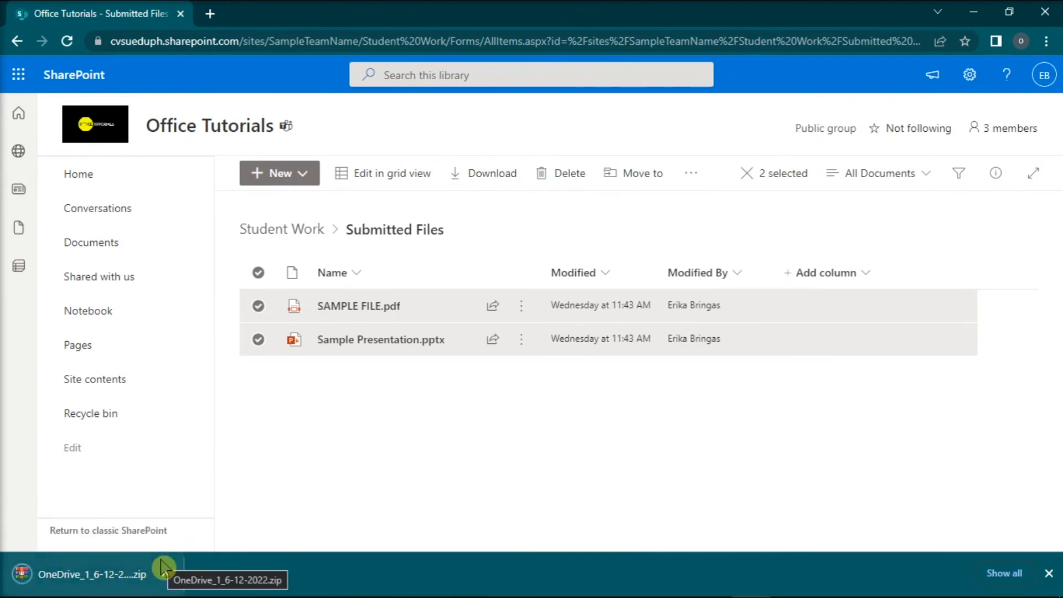